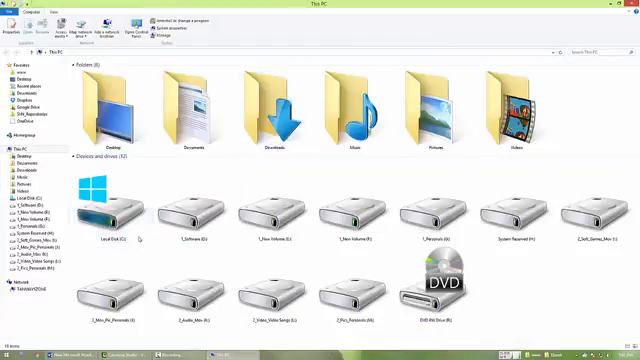
- Browse from Local Disk (C:) into wamp, then into the php folder inside bin
double_click(118, 209)
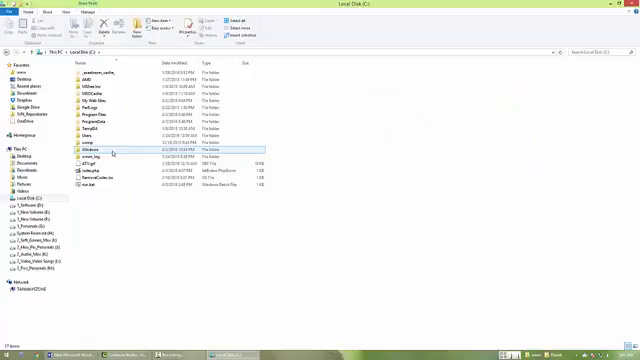
left_click(95, 141)
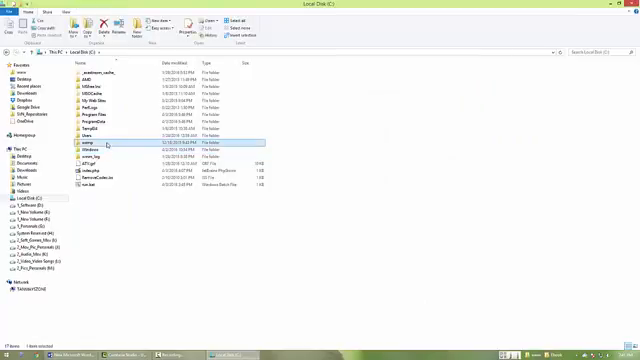
double_click(80, 144)
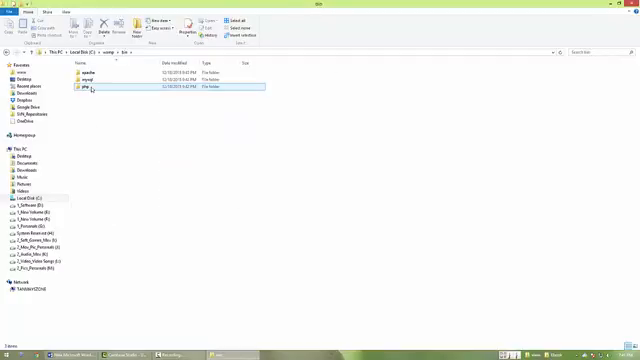
double_click(85, 91)
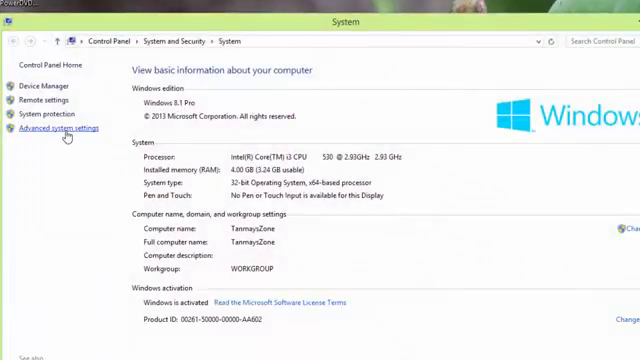
- Open and close System Properties, then enter control sysdm.cpl in the Run box
left_click(62, 127)
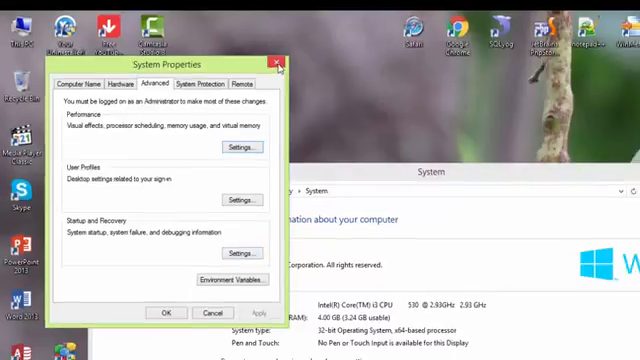
left_click(270, 64)
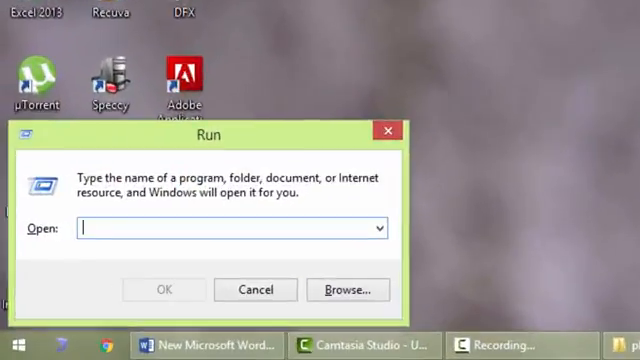
type("control")
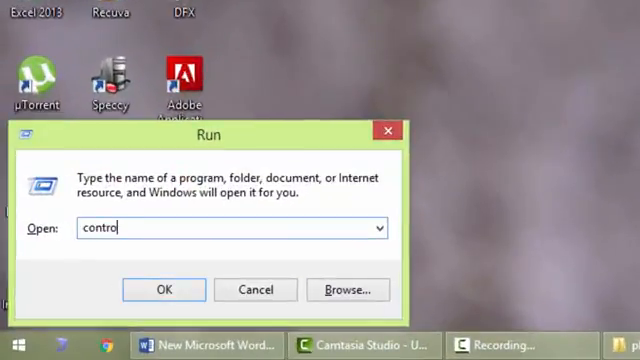
type("sysdm")
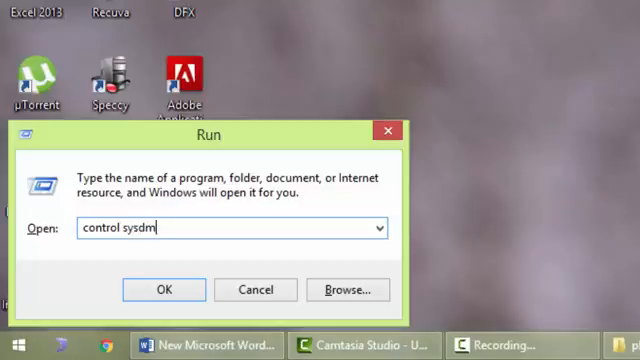
type(".cpl")
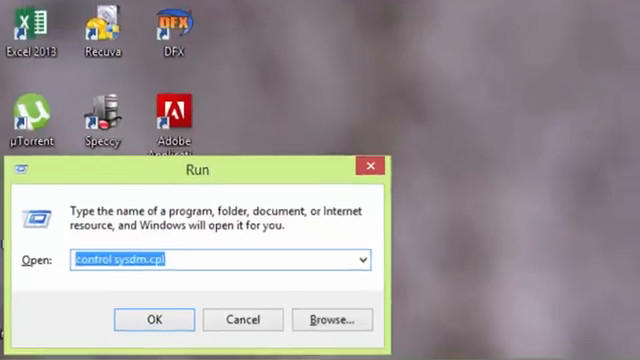
- Append C:\wamp\bin\php\php5.5.12 to the system Path variable and confirm every dialog
left_click(152, 319)
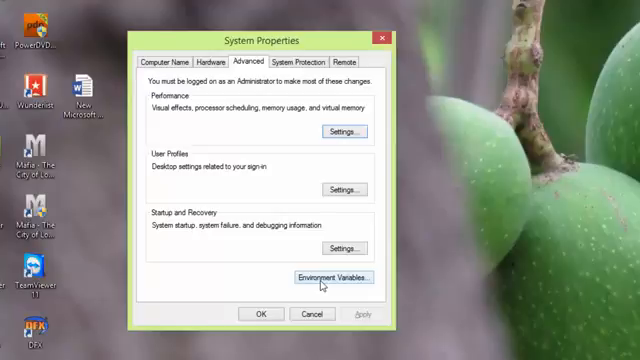
left_click(335, 277)
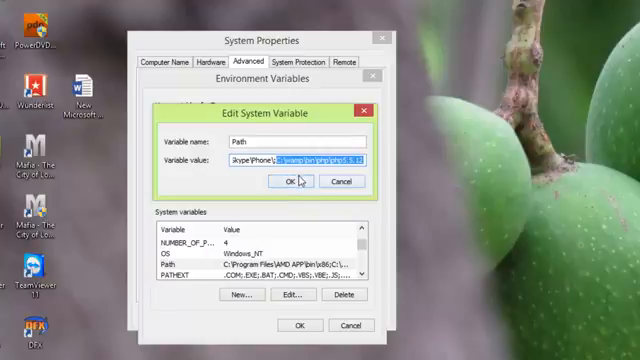
left_click(290, 182)
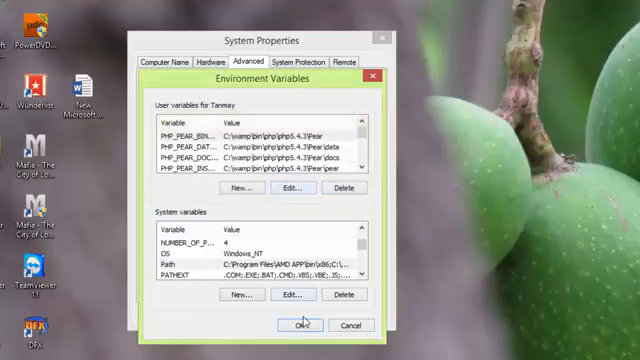
left_click(305, 324)
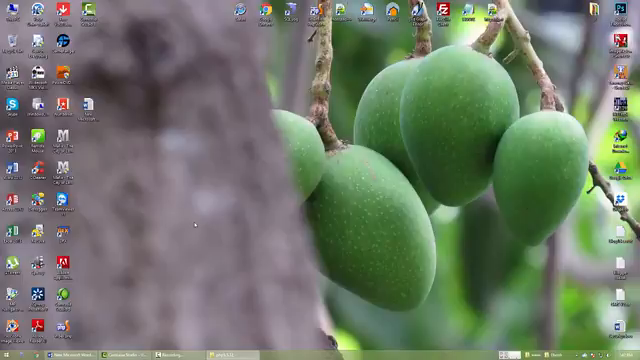
mouse_move(192, 218)
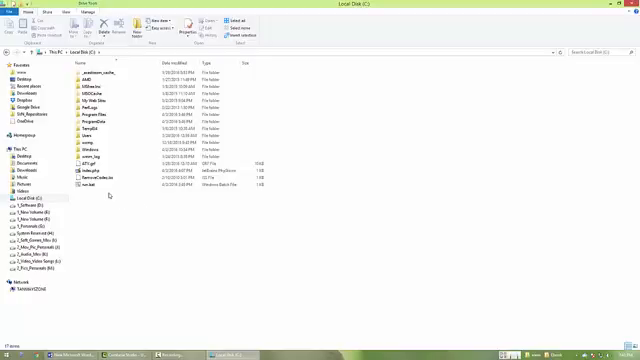
- Open C:\index.php in Notepad++, save it, and add echo 5+10; on line 2
double_click(87, 172)
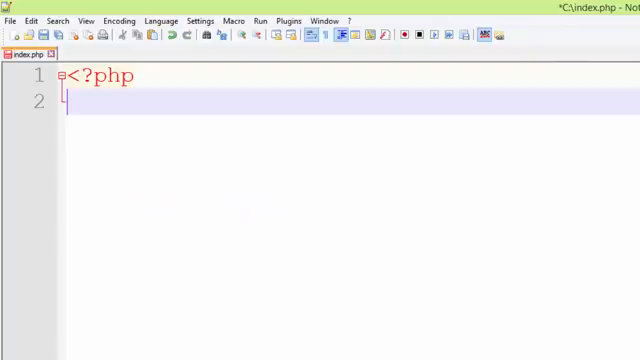
key("ctrl+s")
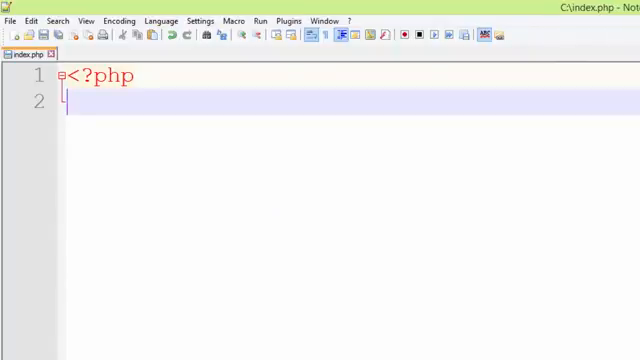
type("echo")
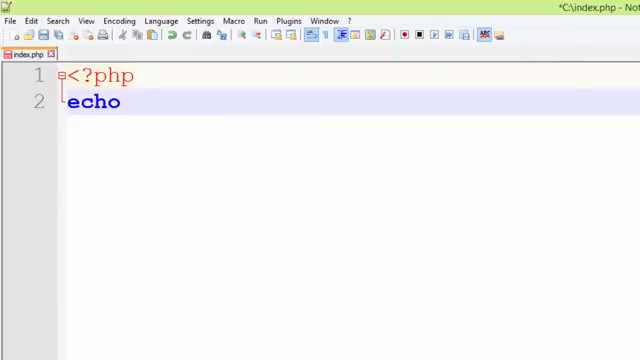
type("5+1")
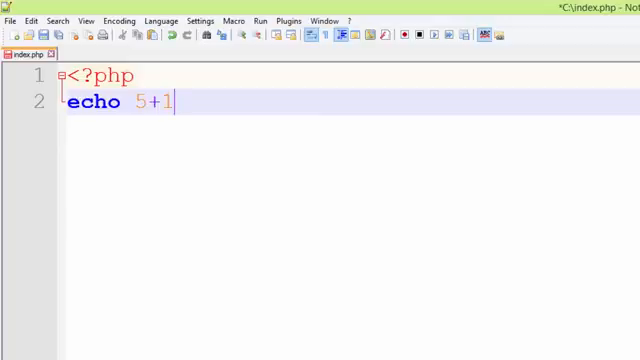
type("0;")
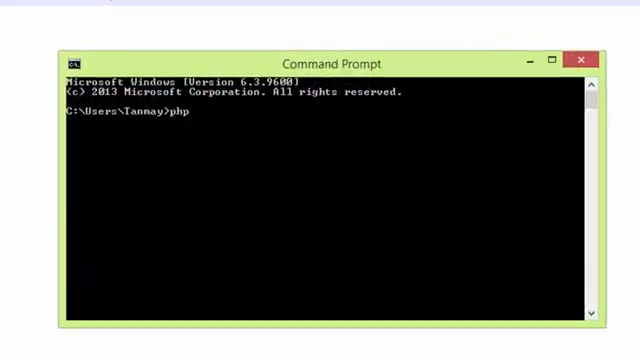
- Run php.exe C:\index.php in Command Prompt to show the echoed 5+10 result
type(".exe")
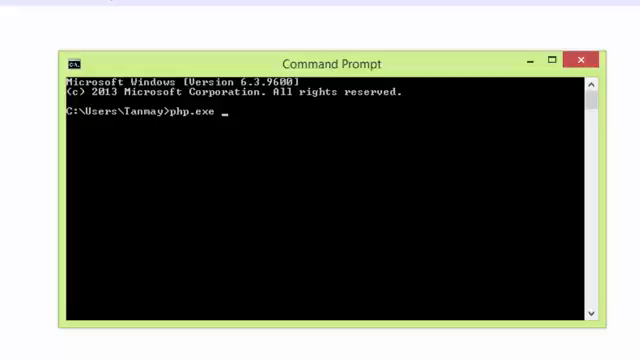
type("C")
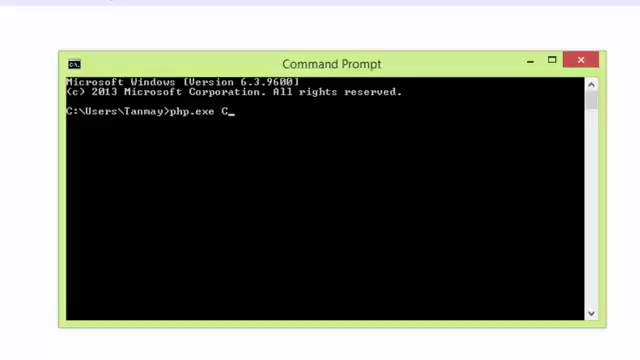
type(":\\")
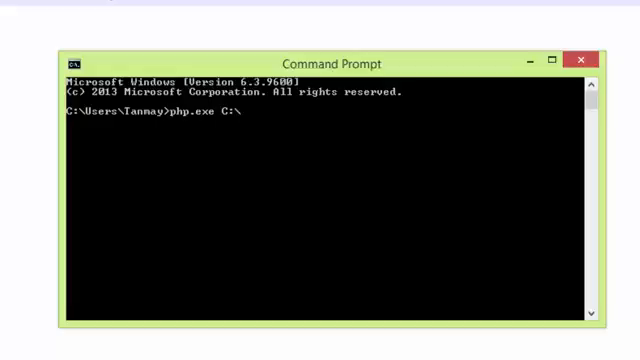
type("index.php")
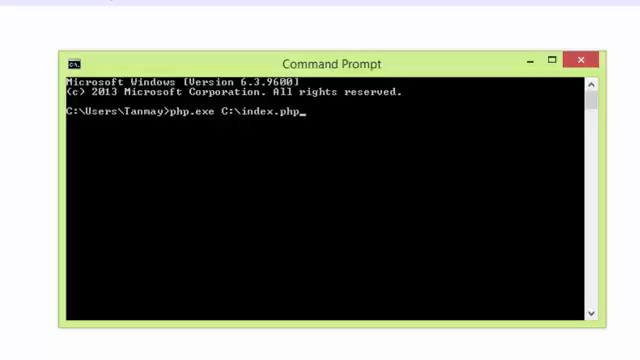
key("Return")
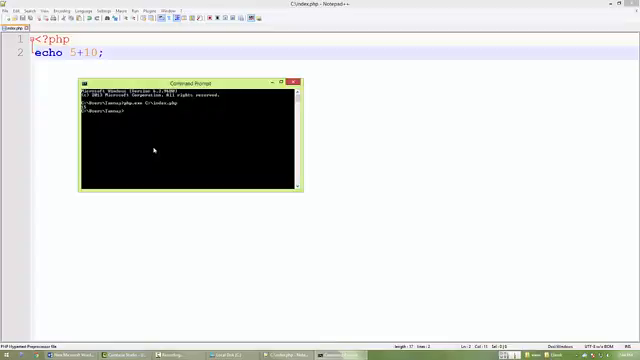
mouse_move(140, 132)
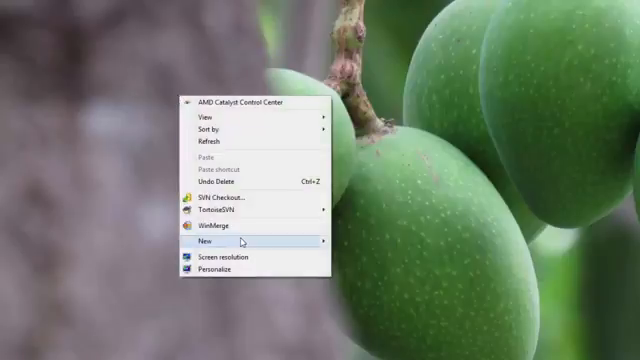
mouse_move(210, 241)
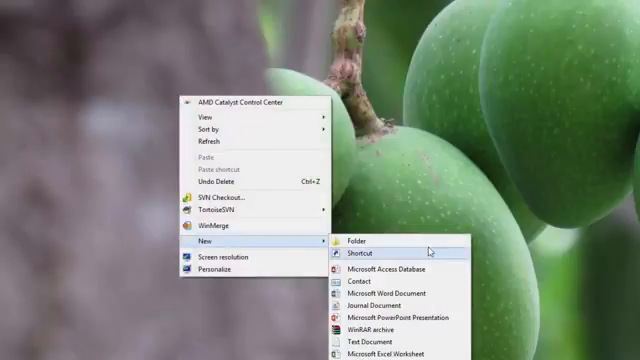
- Create run.bat on the desktop containing php.exe index.php followed by pause
left_click(346, 257)
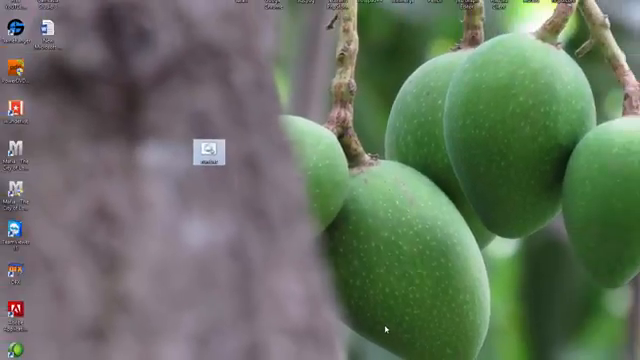
right_click(208, 148)
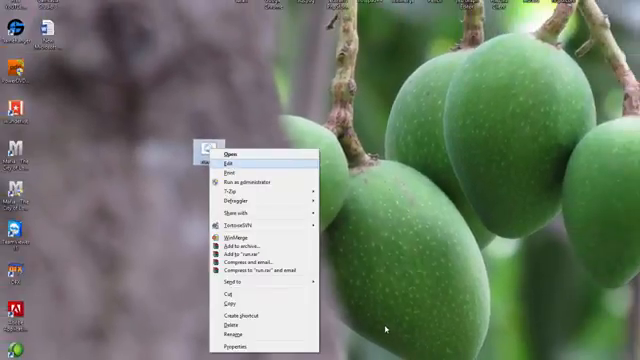
left_click(229, 158)
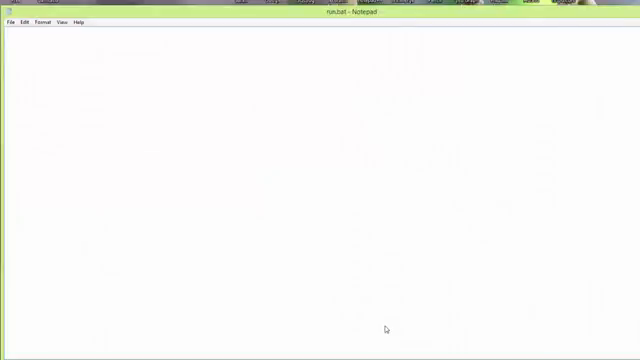
type("php.ex")
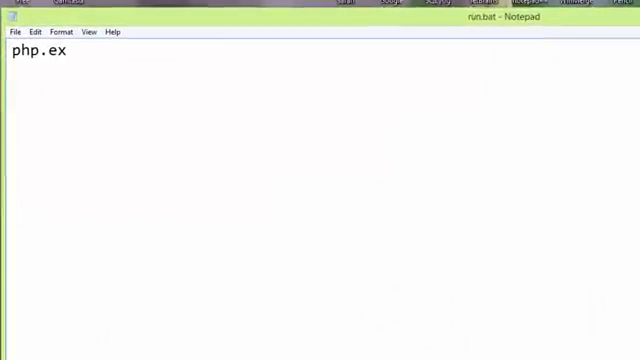
type("e index.ph")
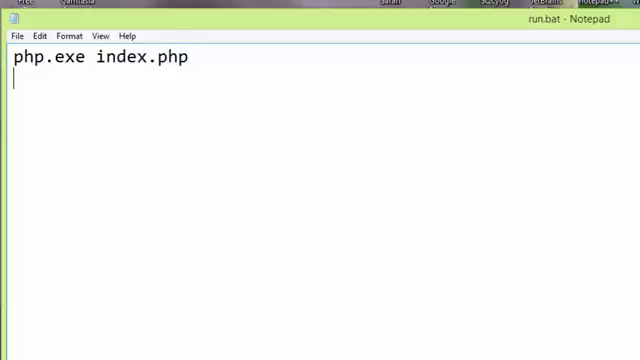
type("pause")
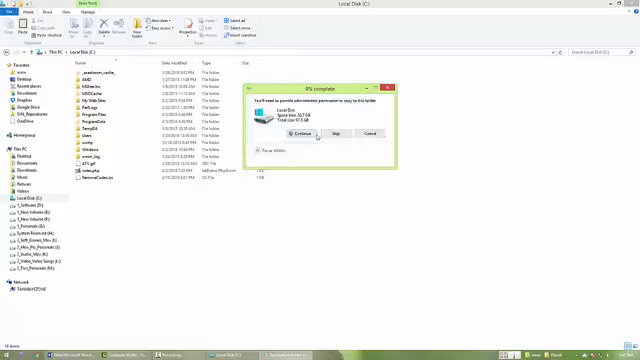
- Grant administrator permission to copy run.bat into C:\, then run it twice
left_click(301, 134)
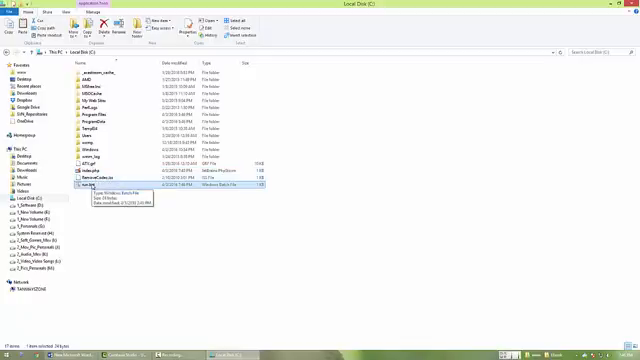
double_click(86, 185)
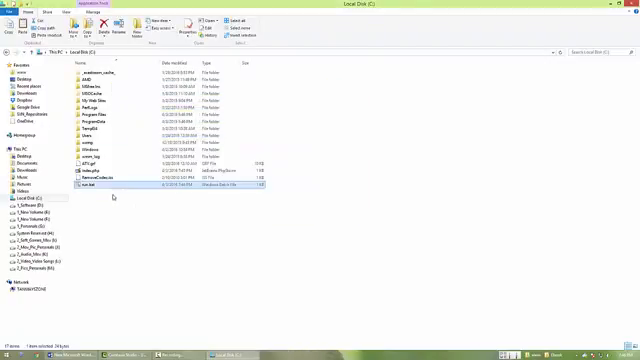
mouse_move(90, 188)
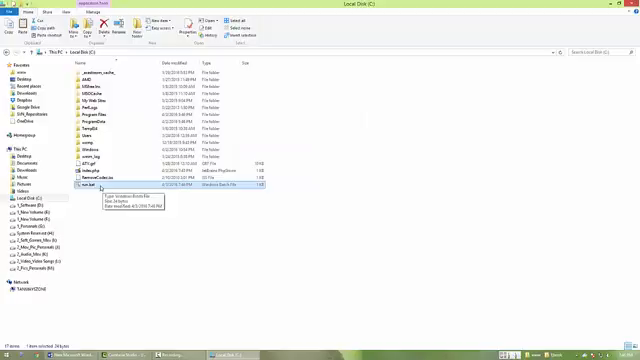
double_click(79, 188)
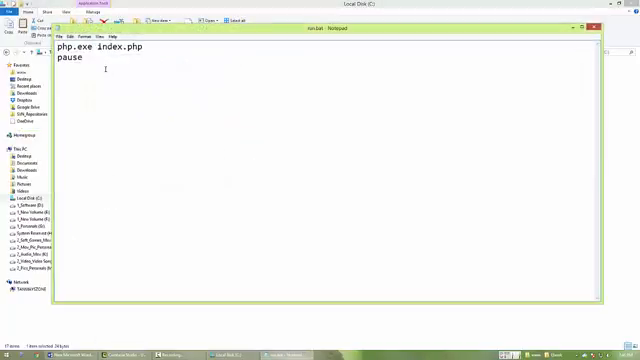
type("@e")
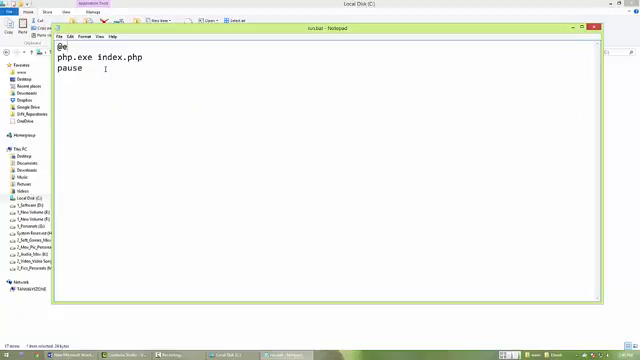
type("cho off")
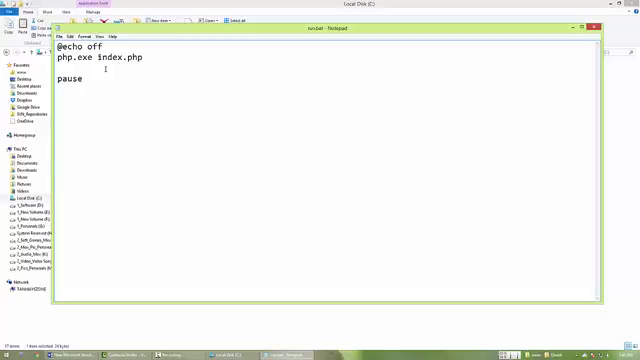
type("echo.")
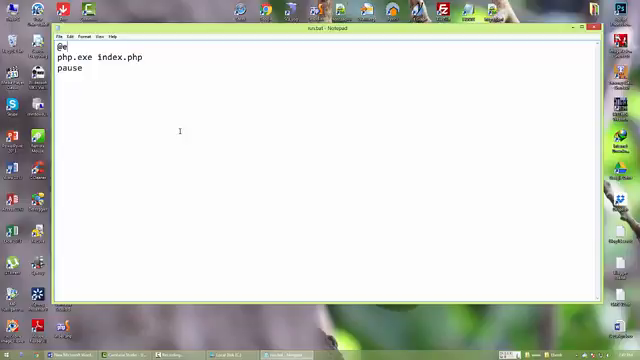
type("cho off")
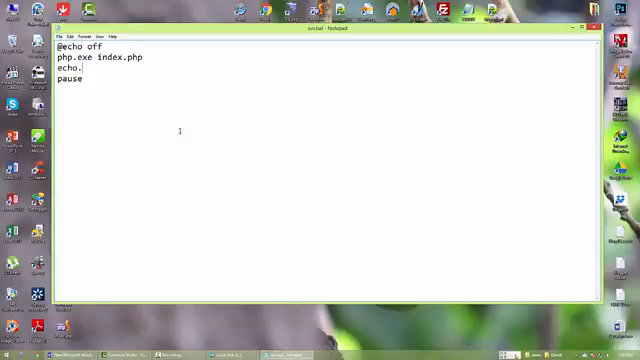
left_click(598, 25)
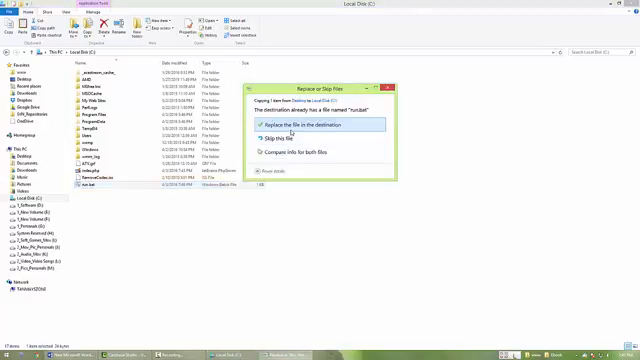
- Replace the old run.bat in C:\ with the updated copy and run it
left_click(290, 123)
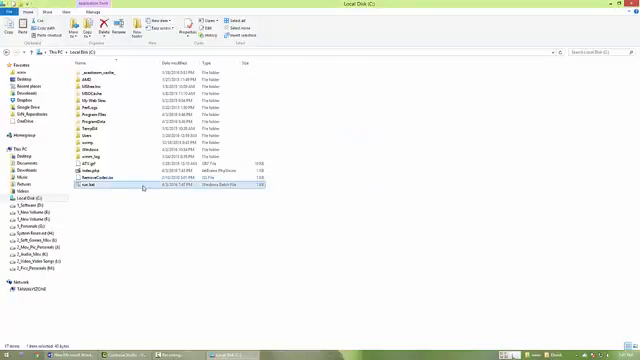
double_click(93, 189)
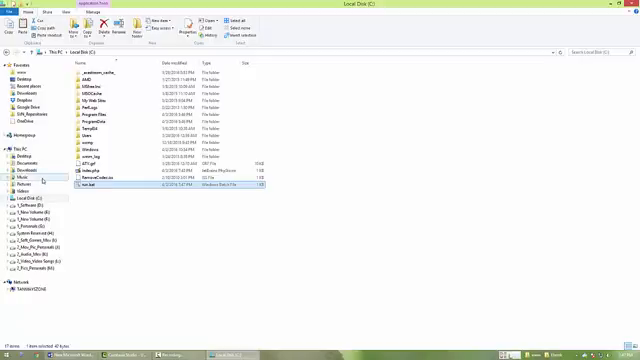
left_click(115, 178)
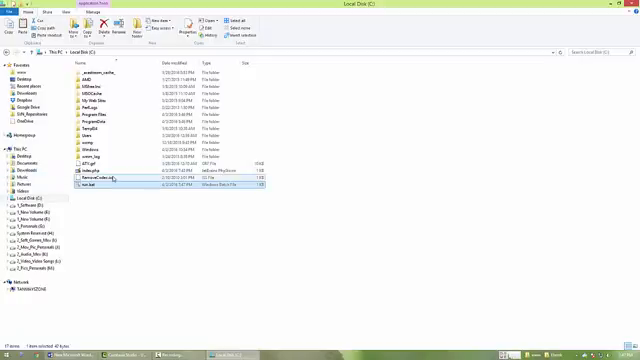